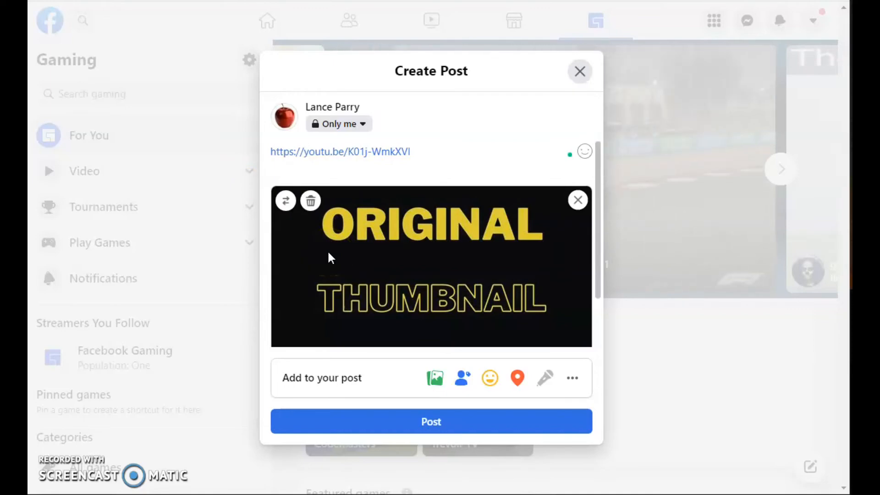
mouse_move(589, 107)
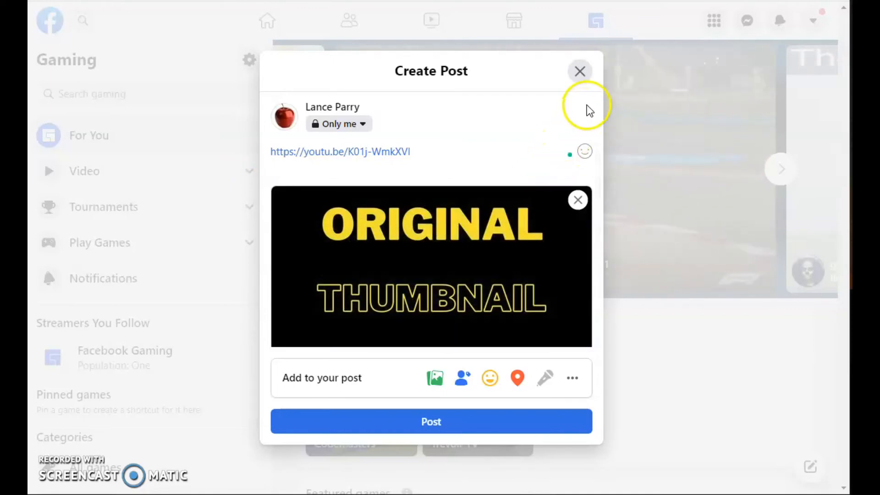
mouse_move(582, 72)
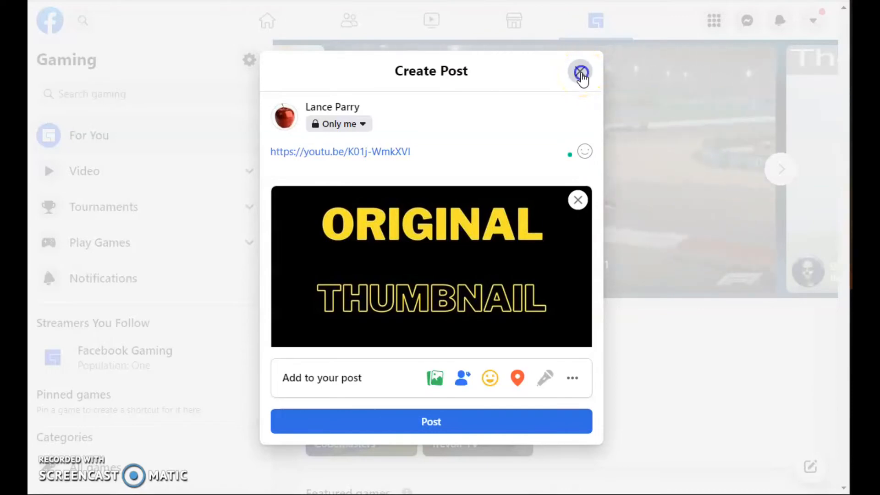
Discard the Facebook draft, then save the purple NEW THUMBNAIL image as the video's thumbnail
click(582, 73)
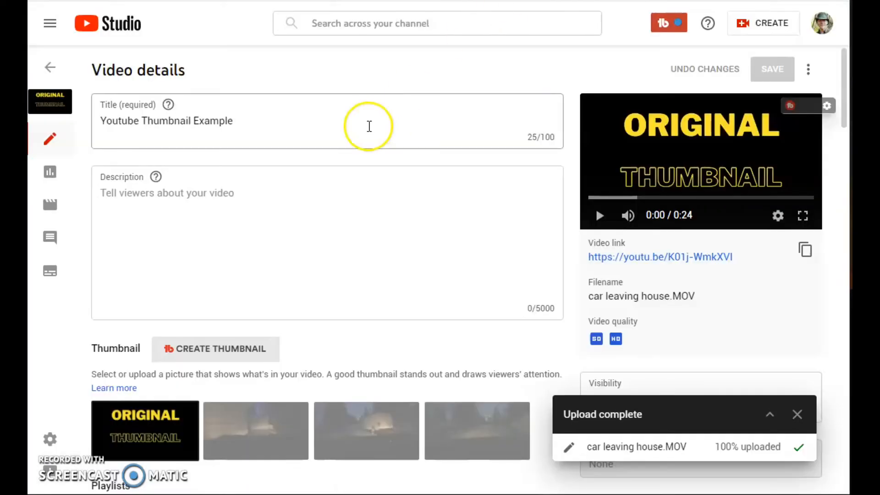
mouse_move(281, 191)
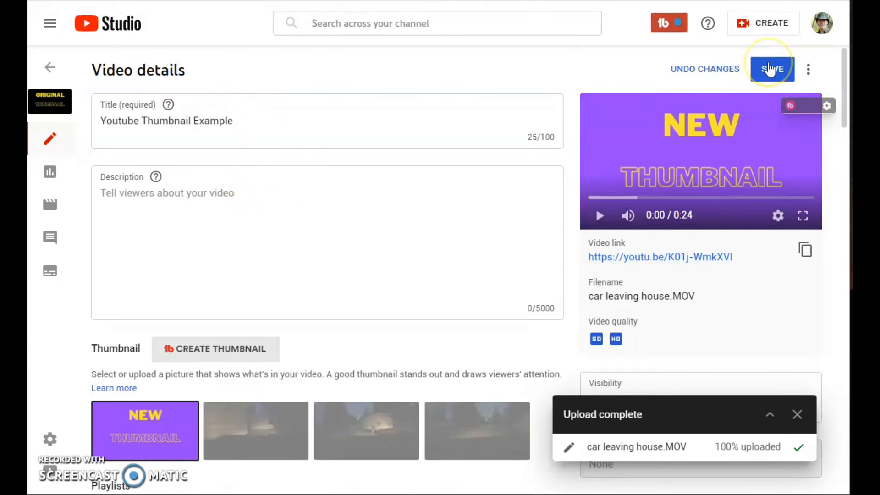
click(772, 69)
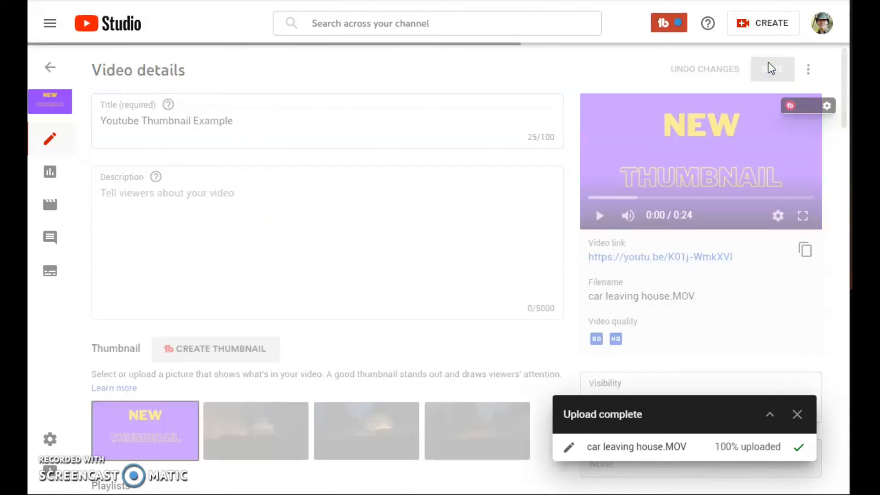
click(773, 69)
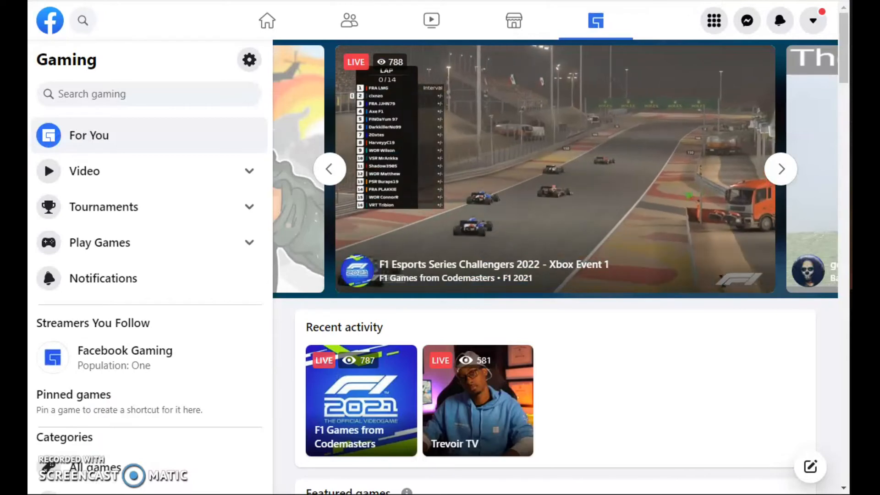
click(713, 20)
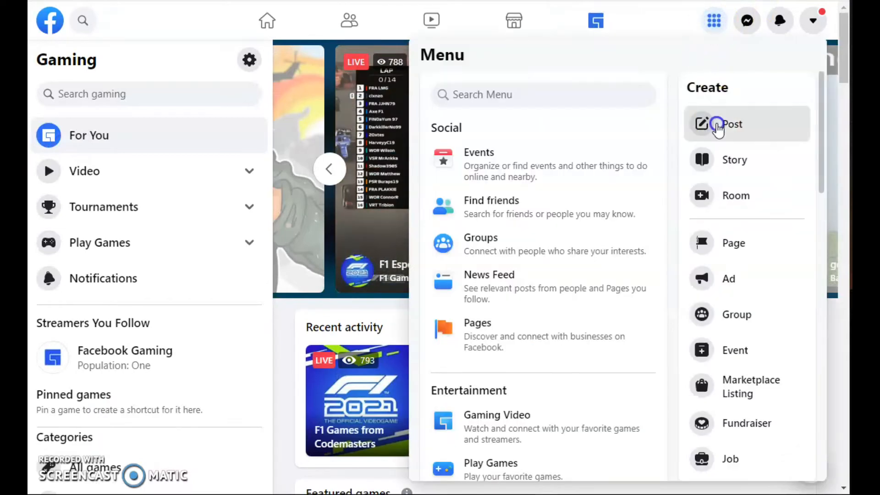
click(730, 124)
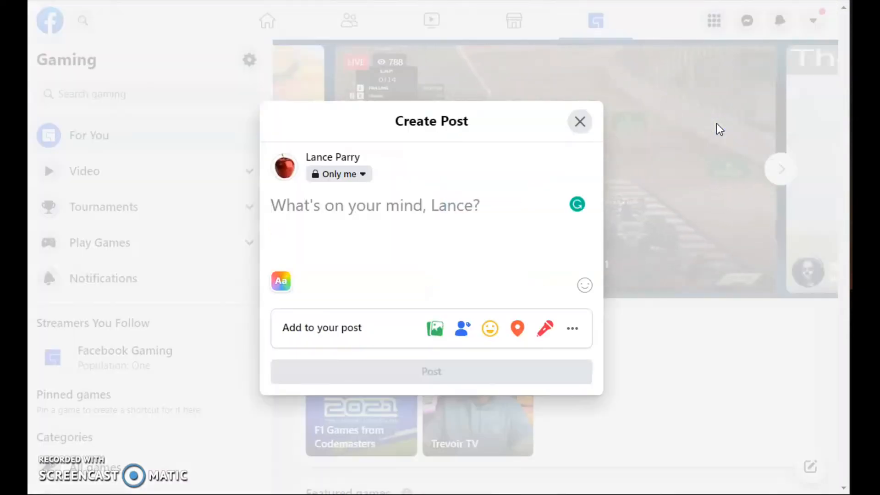
text(https://youtu.be/K01j-WmkXVI)
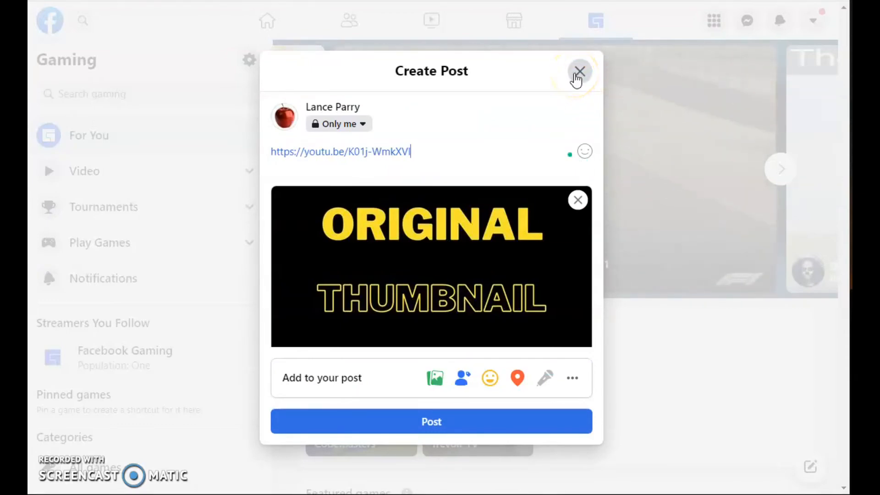
click(579, 72)
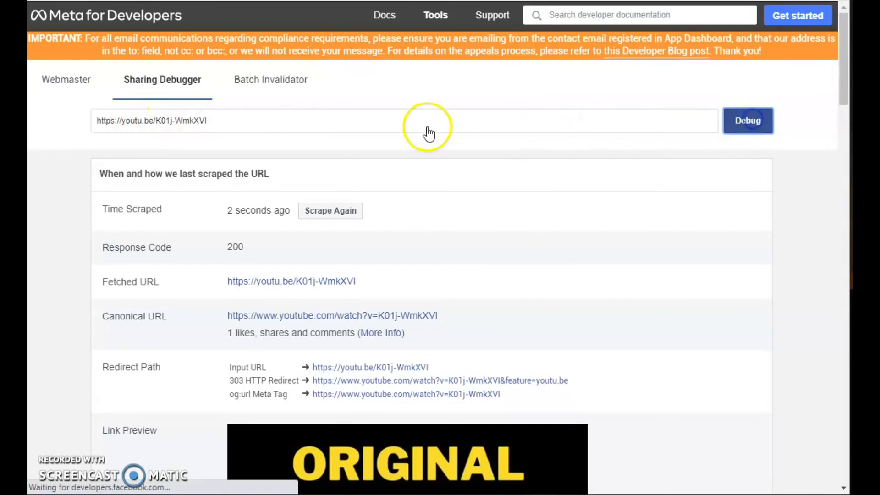
Re-scrape the youtu.be link several times with Scrape Again; the preview keeps the original thumbnail
scroll(down, 3)
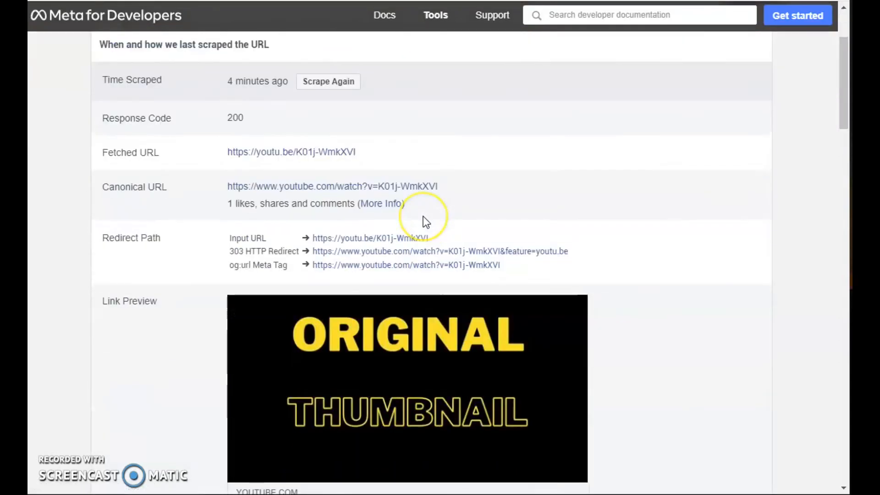
scroll(up, 3)
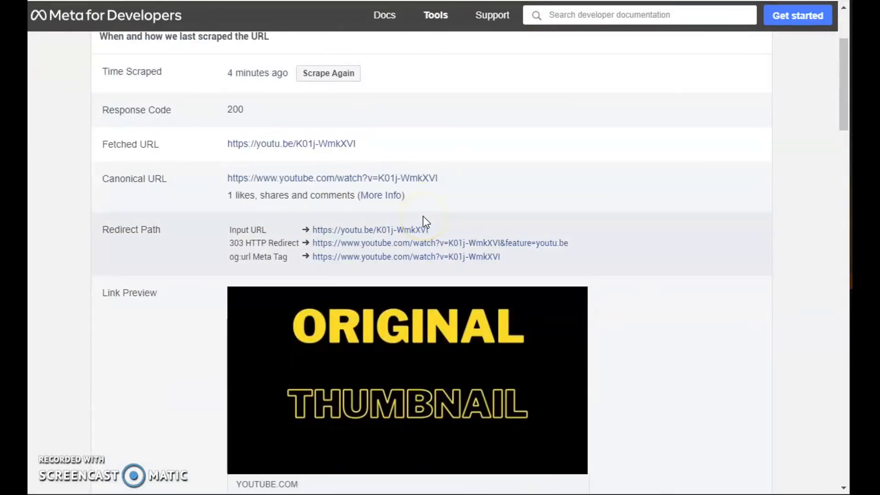
mouse_move(328, 73)
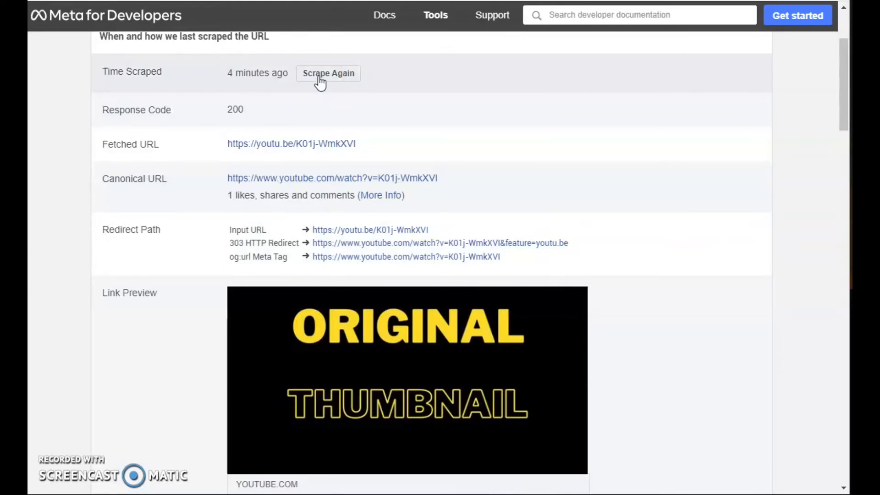
click(328, 73)
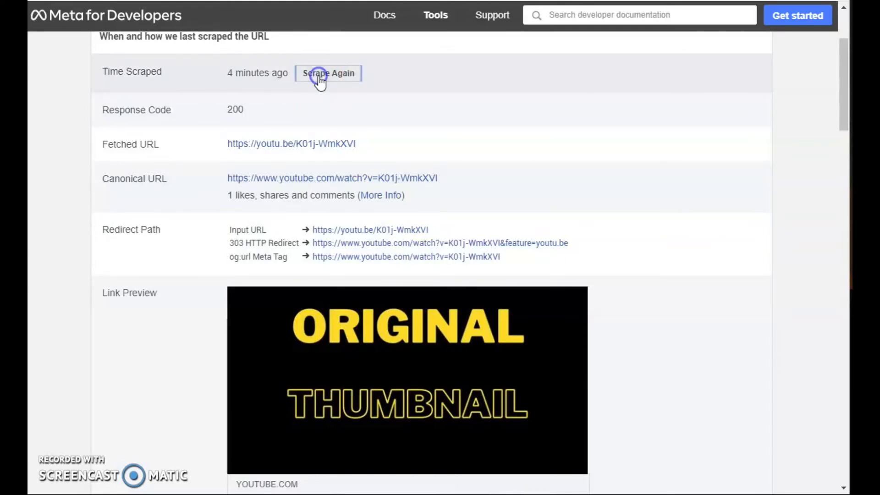
click(328, 73)
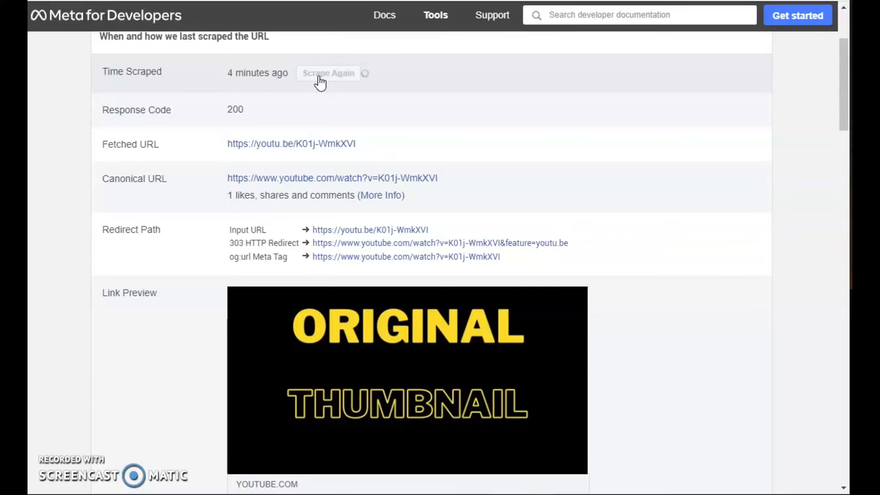
click(330, 73)
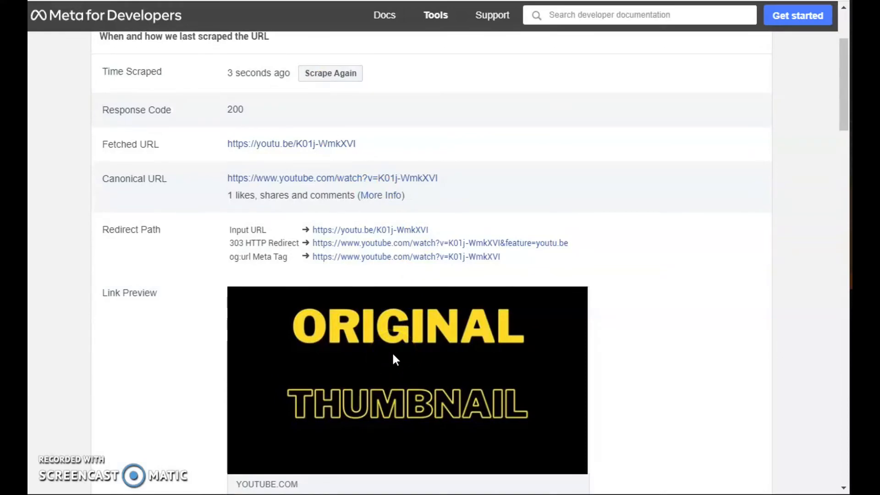
click(330, 74)
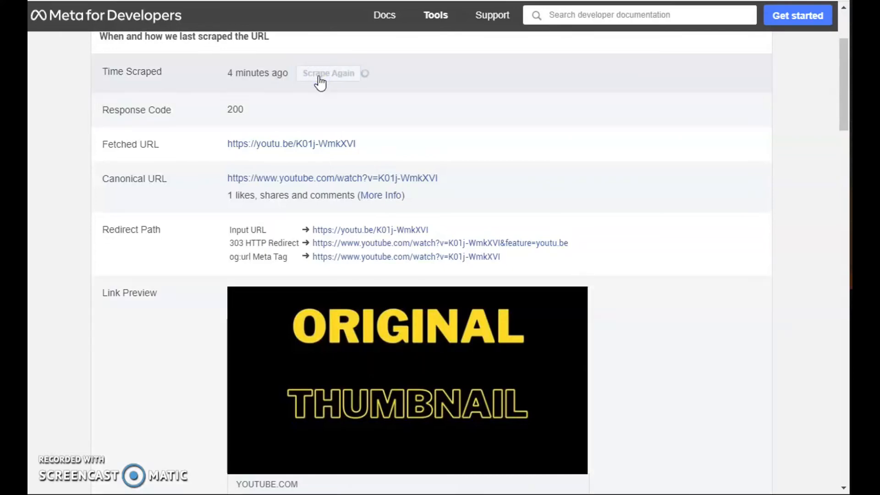
click(330, 73)
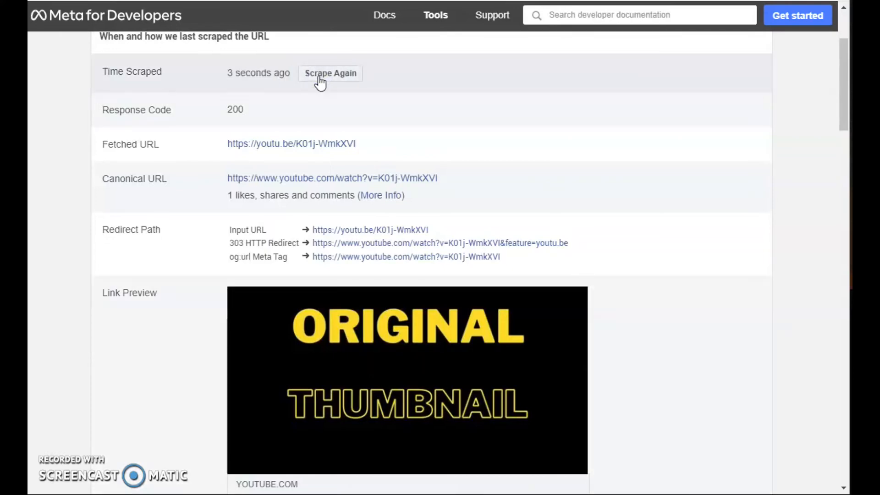
mouse_move(393, 360)
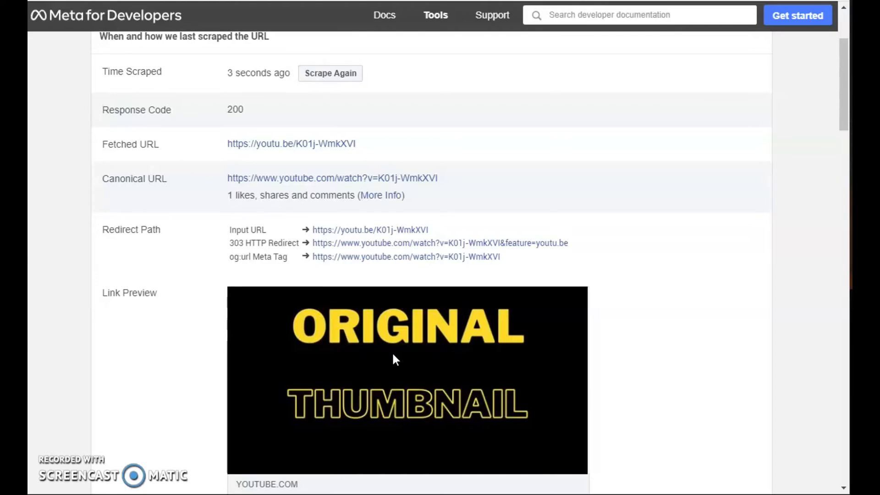
mouse_move(552, 154)
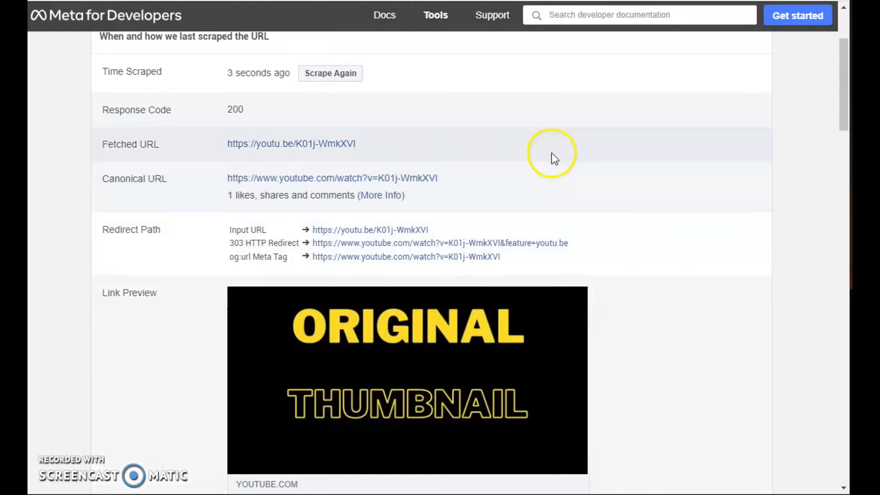
mouse_move(553, 154)
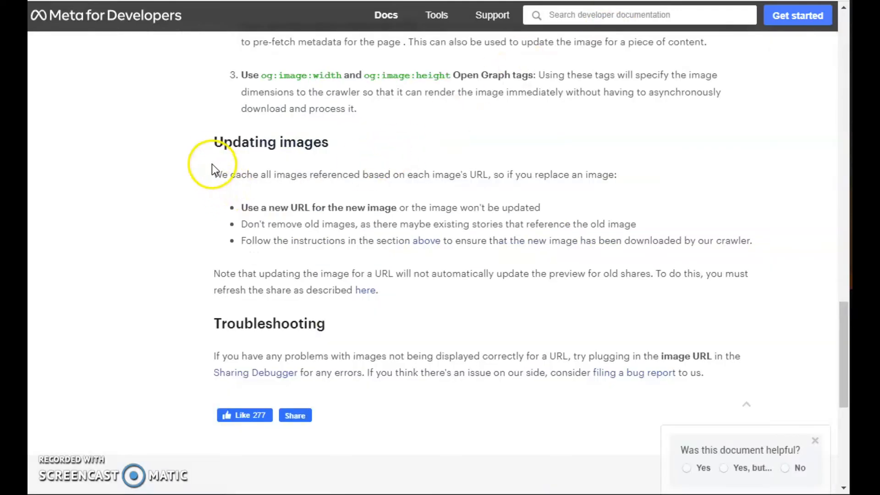
mouse_move(215, 146)
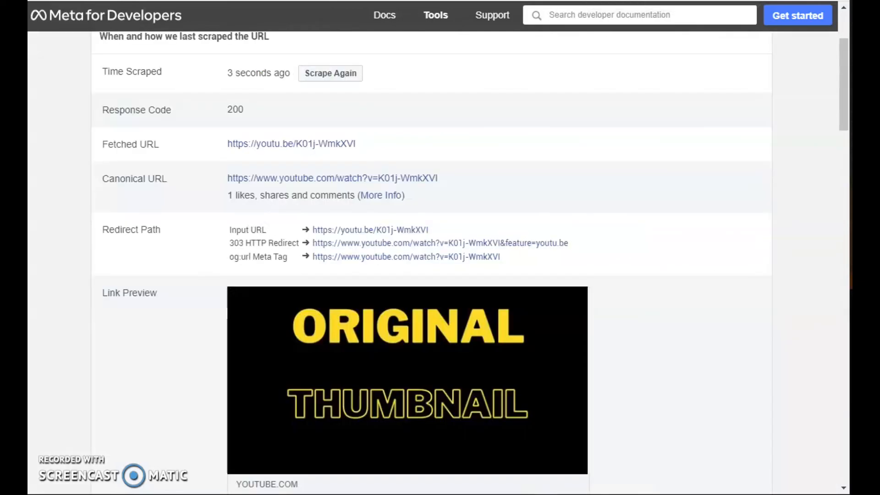
mouse_move(842, 100)
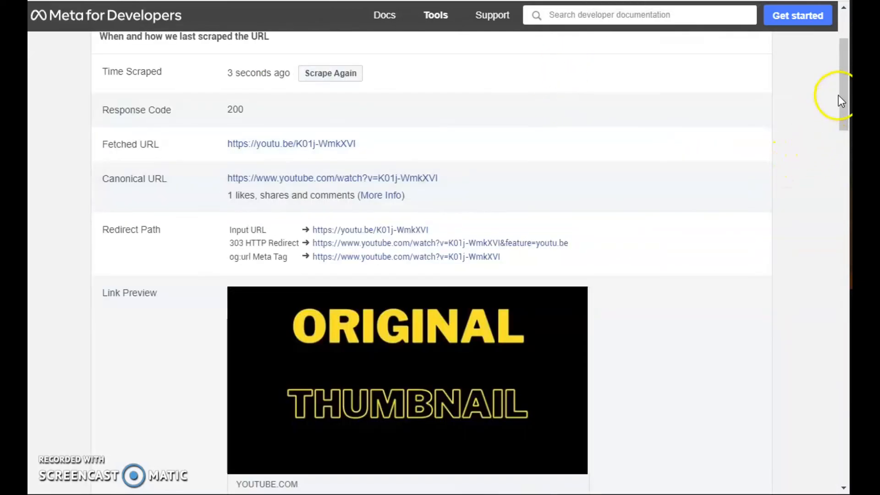
Scroll past Link Preview to the Open Graph properties table listing the og:image URL
scroll(down, 3)
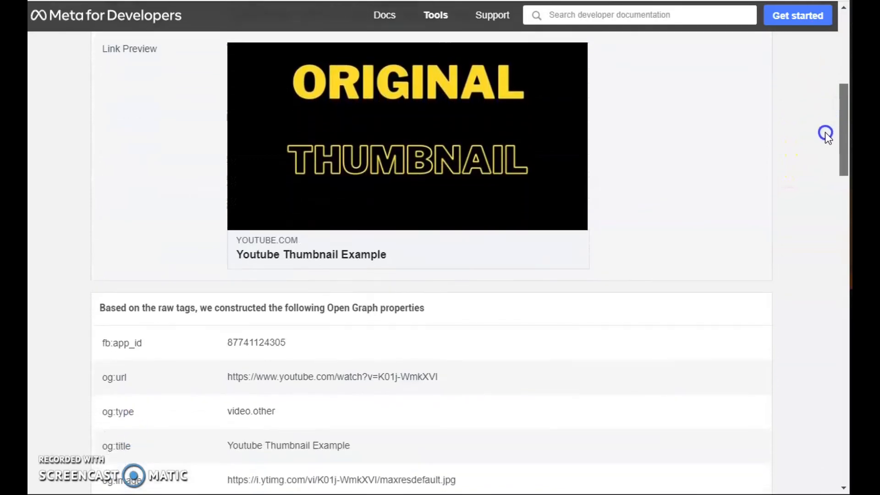
scroll(down, 3)
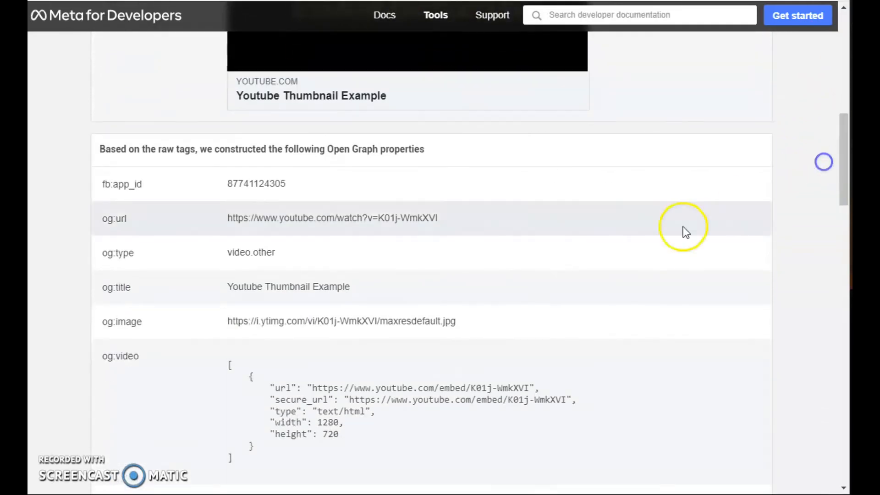
mouse_move(371, 328)
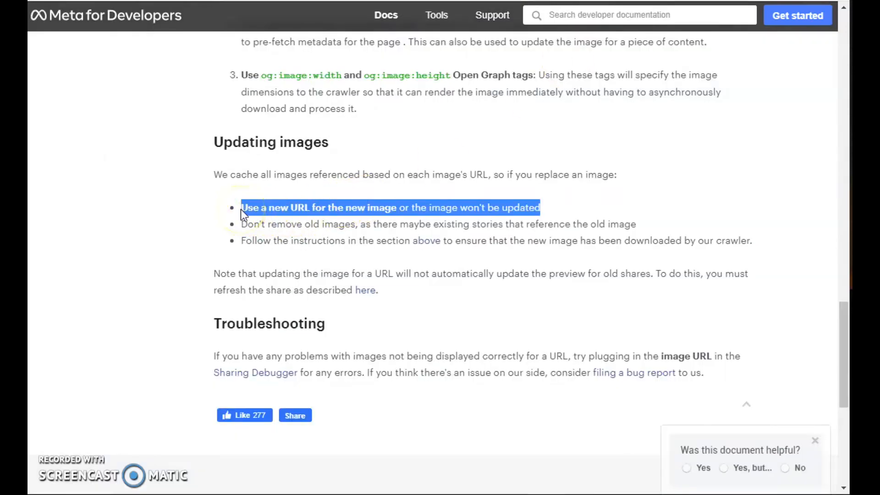
mouse_move(375, 229)
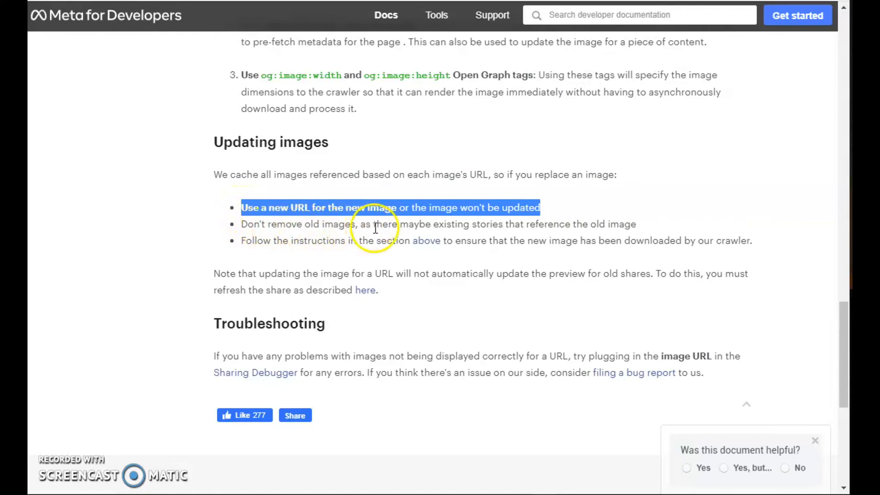
mouse_move(502, 221)
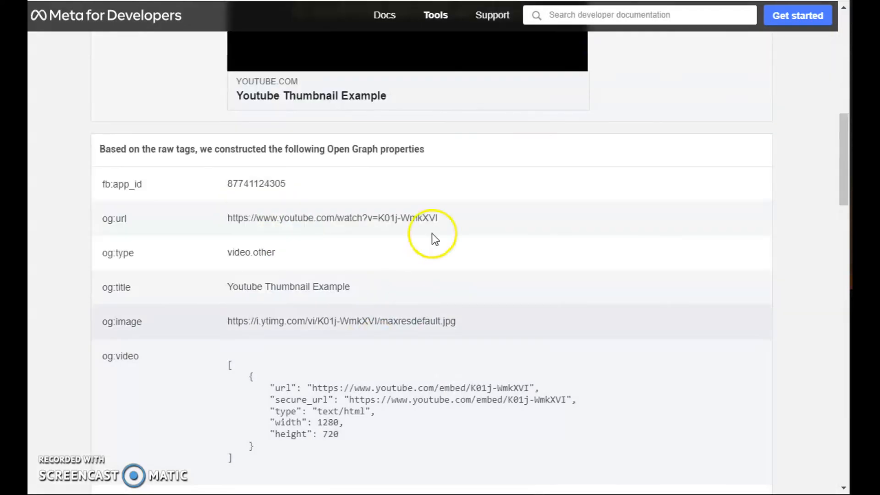
mouse_move(297, 337)
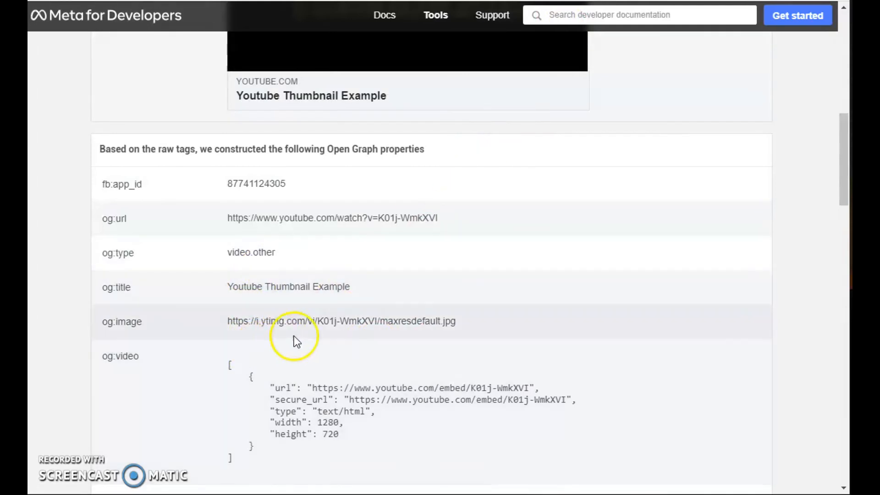
mouse_move(401, 337)
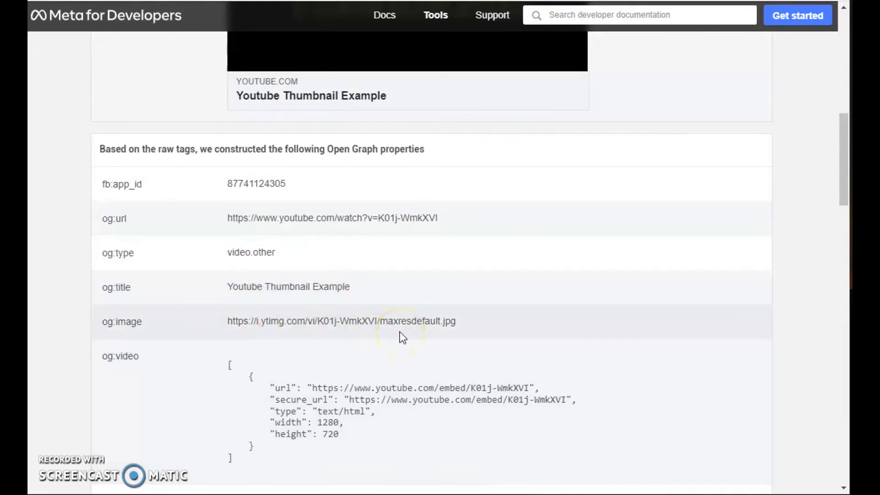
Run Scrape Again on the youtu.be link and check the Link Preview and og:image, still unchanged
scroll(up, 3)
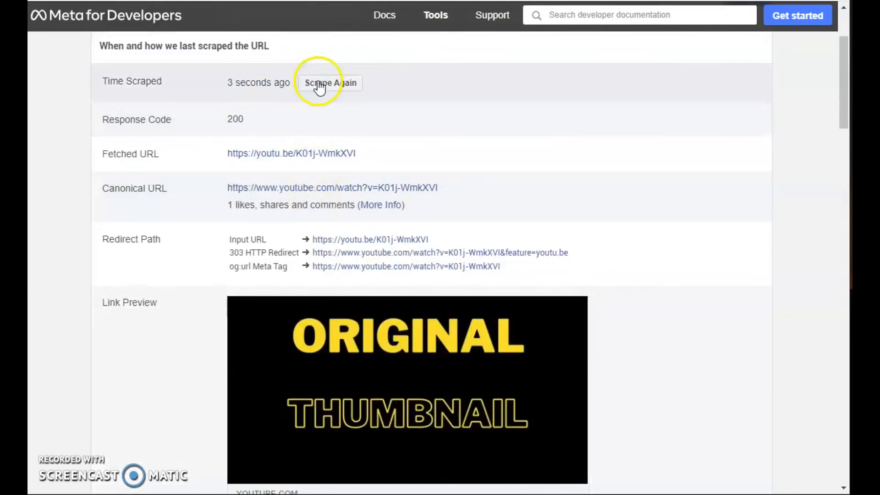
click(331, 82)
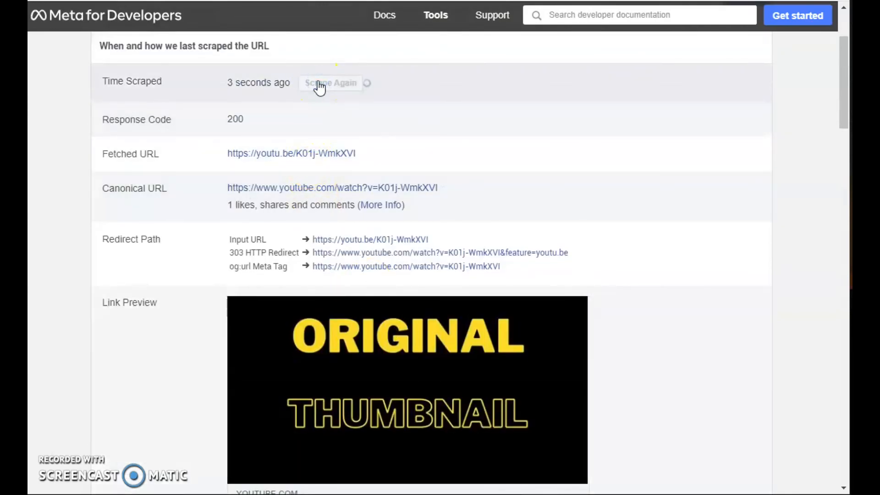
mouse_move(423, 167)
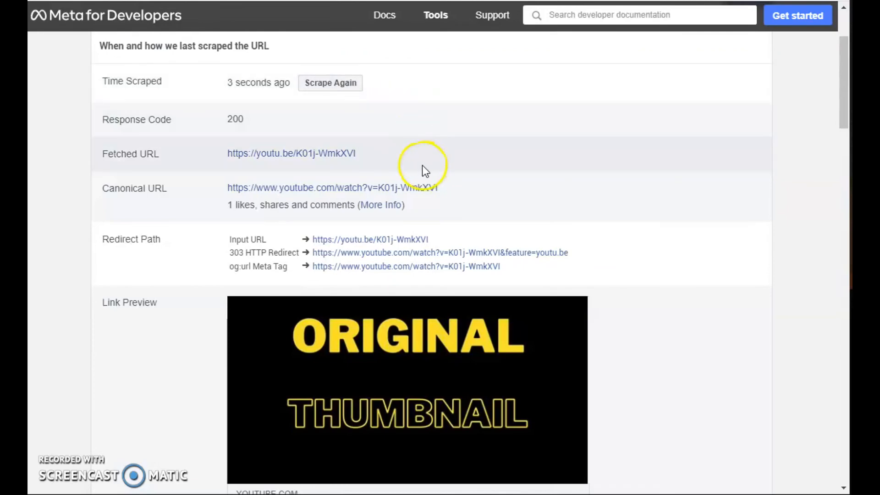
scroll(down, 3)
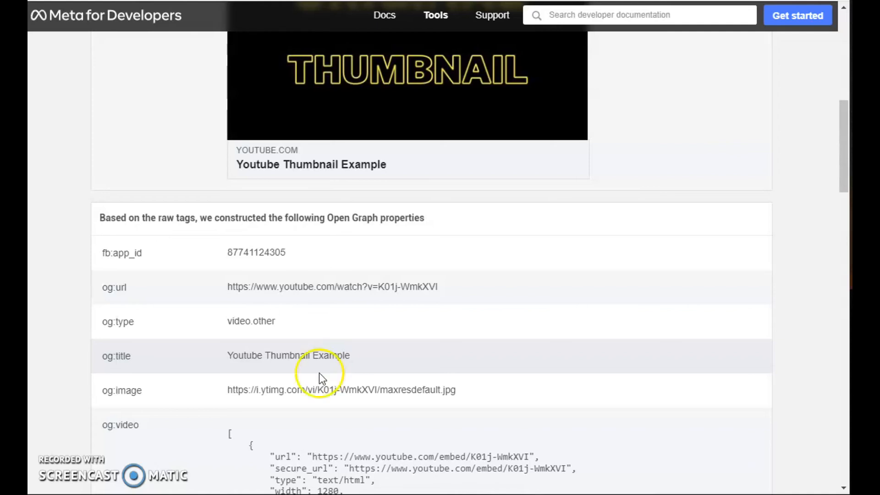
mouse_move(285, 391)
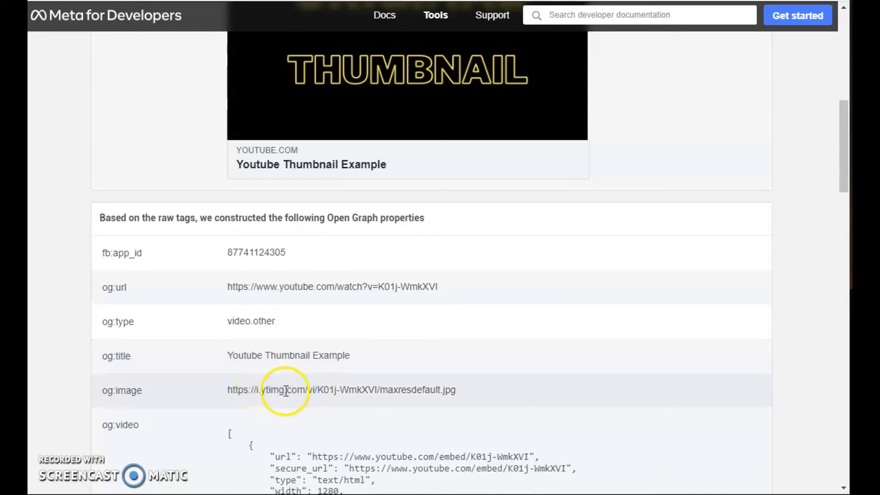
mouse_move(393, 392)
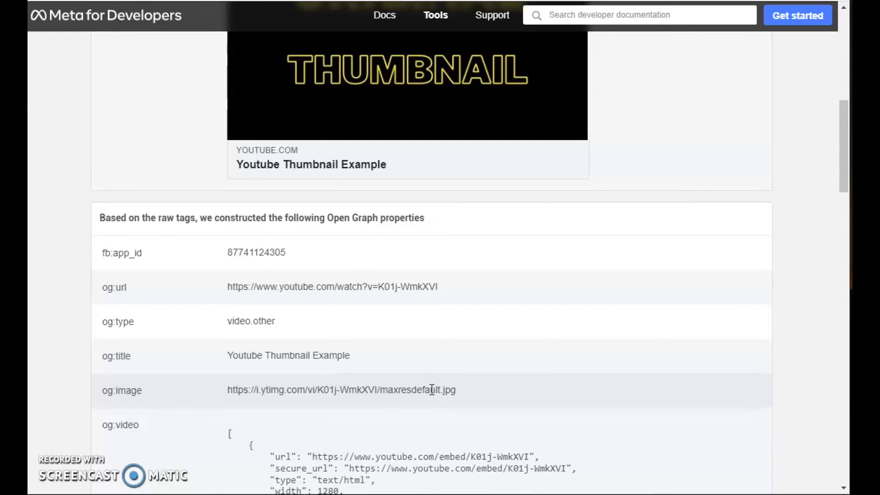
scroll(up, 3)
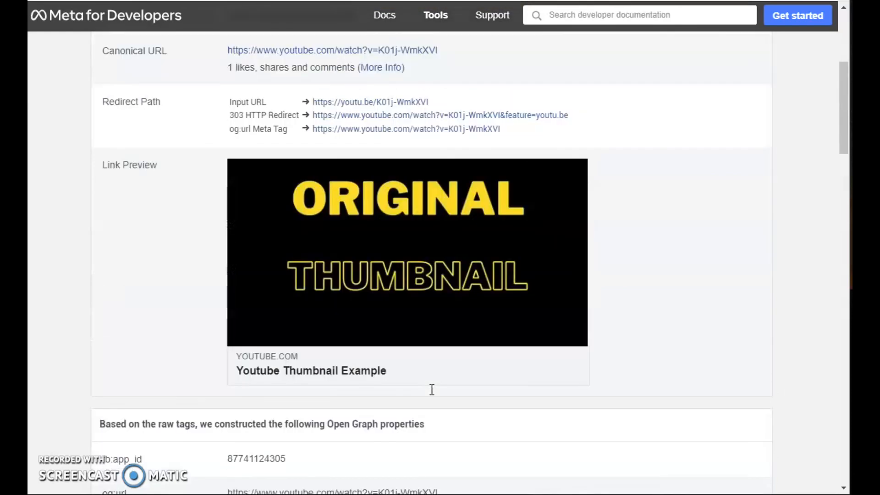
scroll(up, 3)
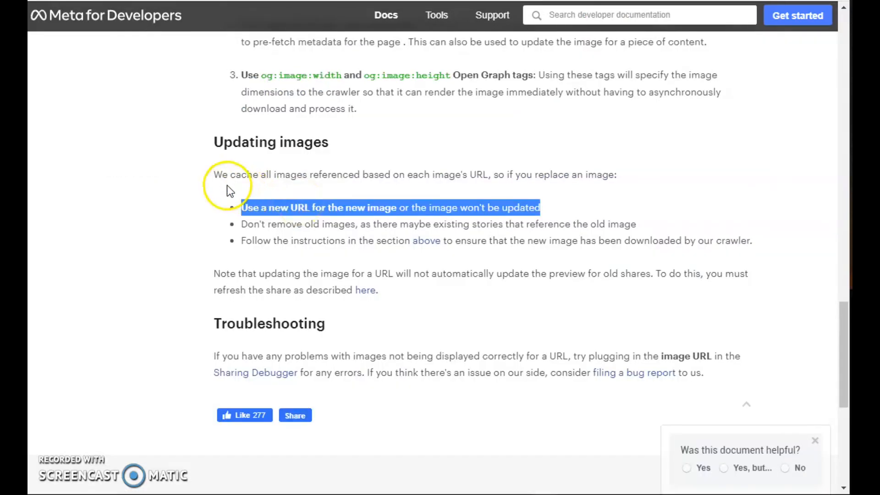
mouse_move(412, 177)
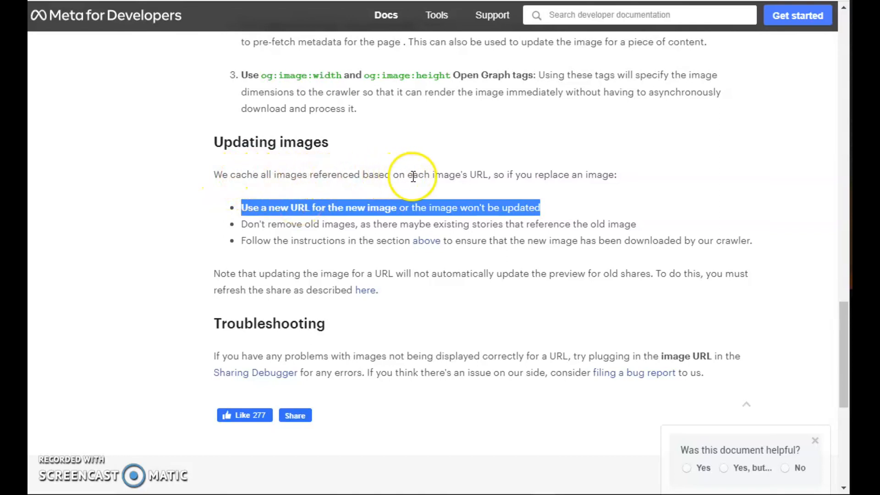
mouse_move(481, 174)
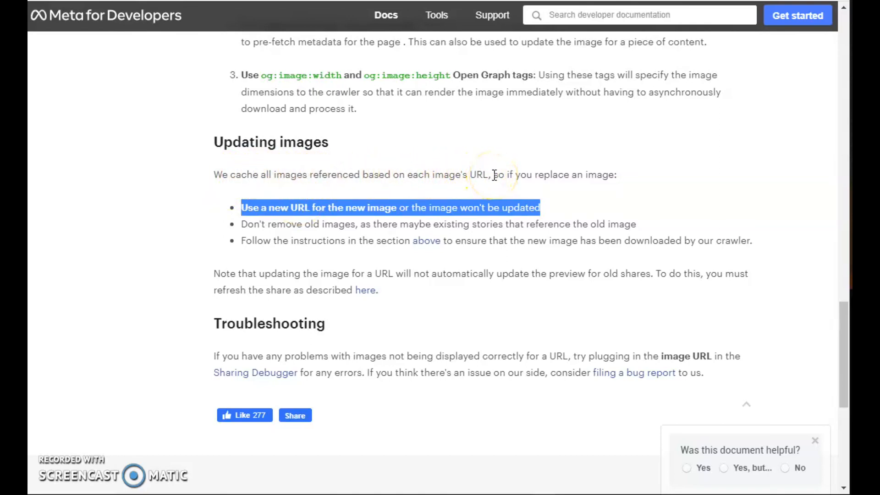
mouse_move(544, 219)
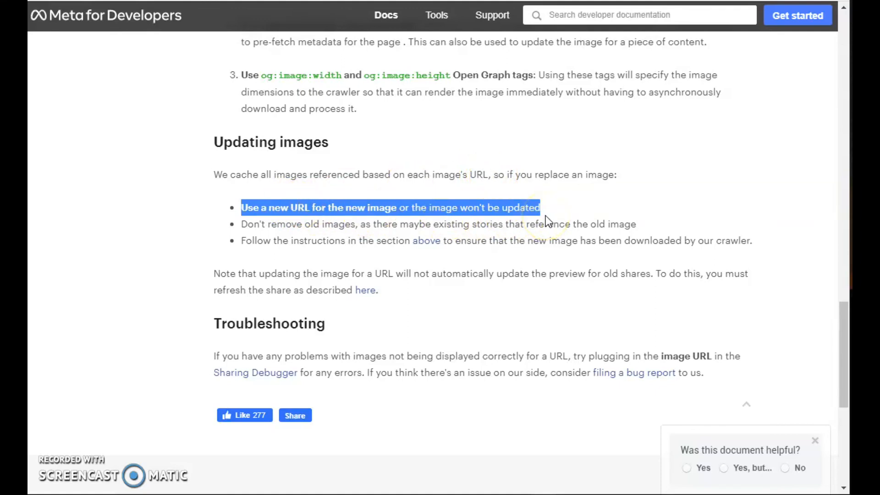
mouse_move(526, 215)
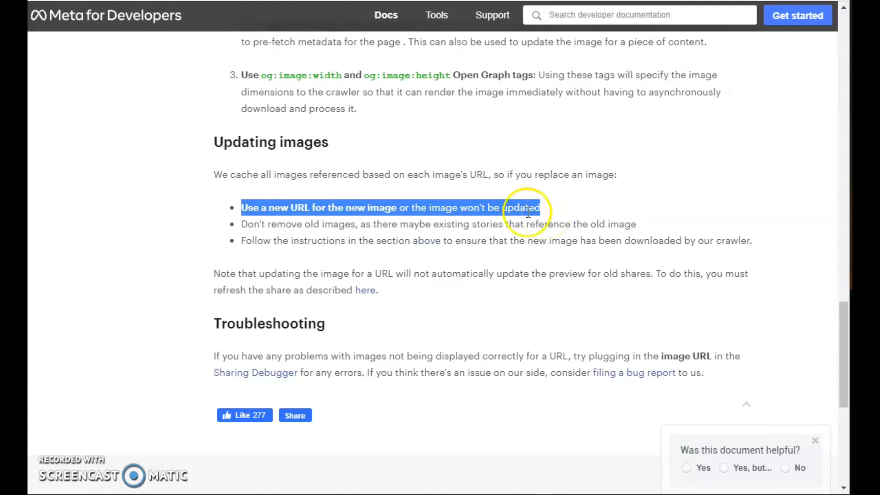
mouse_move(497, 210)
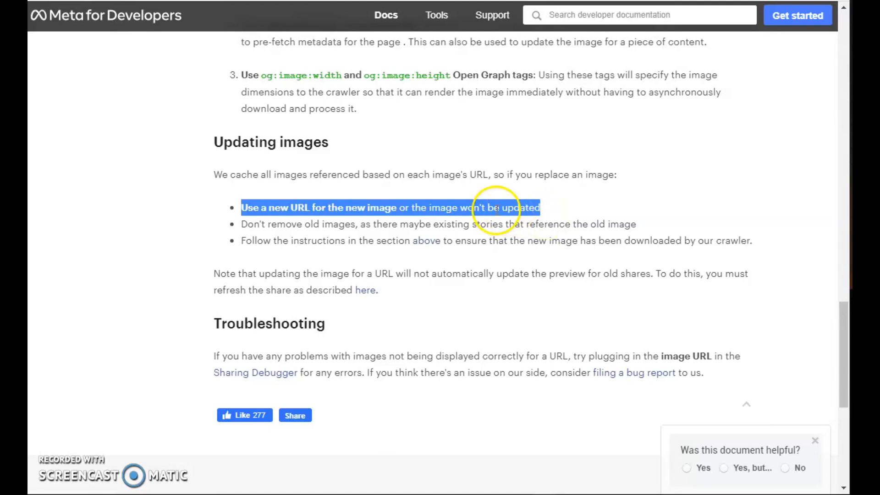
mouse_move(547, 212)
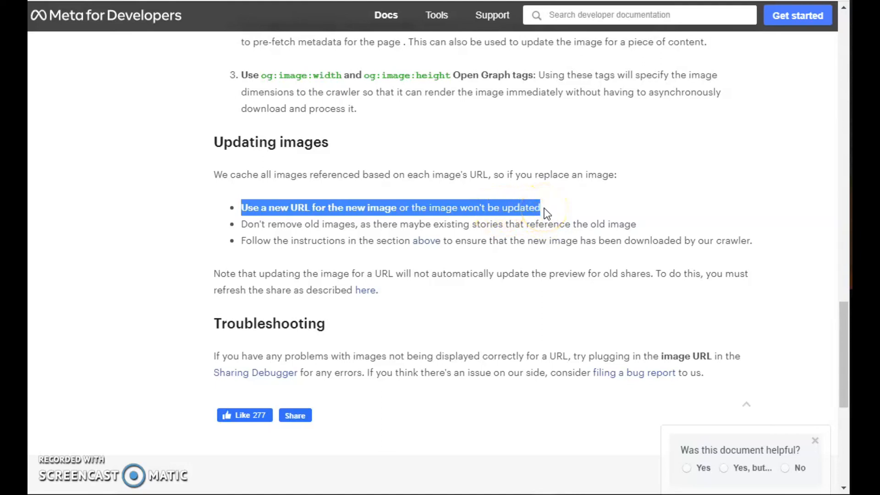
mouse_move(601, 15)
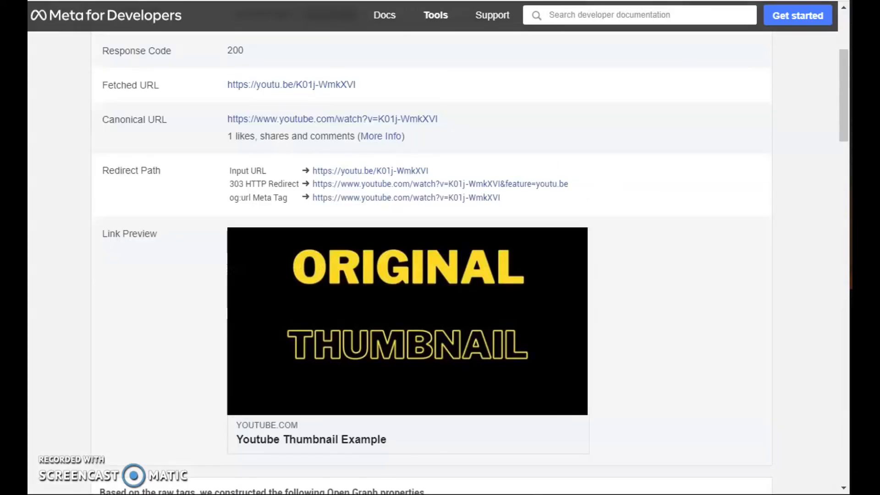
mouse_move(372, 227)
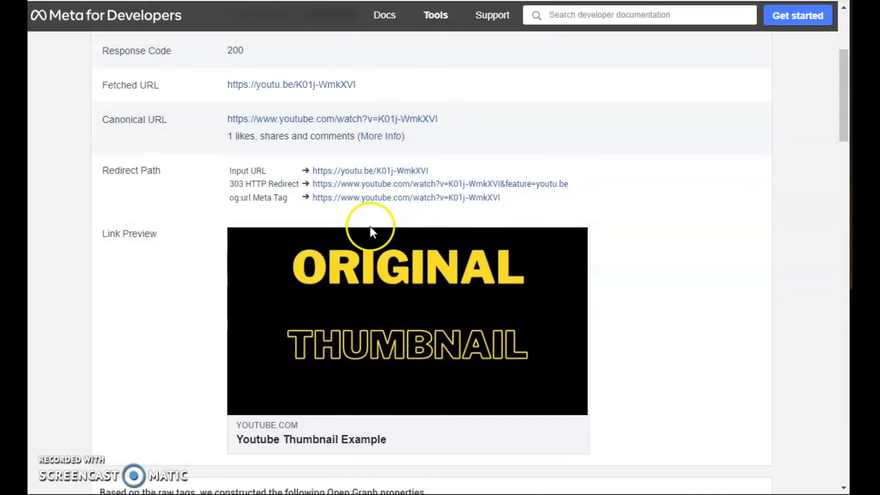
Scroll through the Link Preview and Open Graph properties; og:image and the original thumbnail remain unchanged
scroll(down, 3)
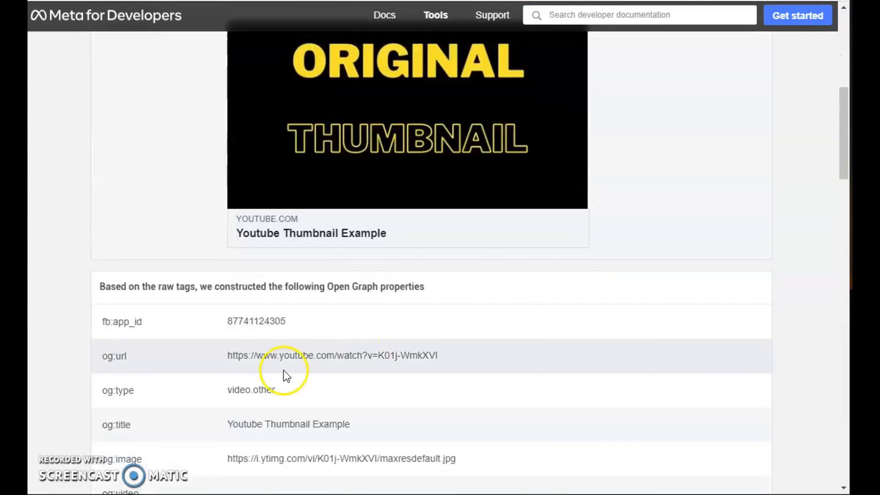
scroll(down, 3)
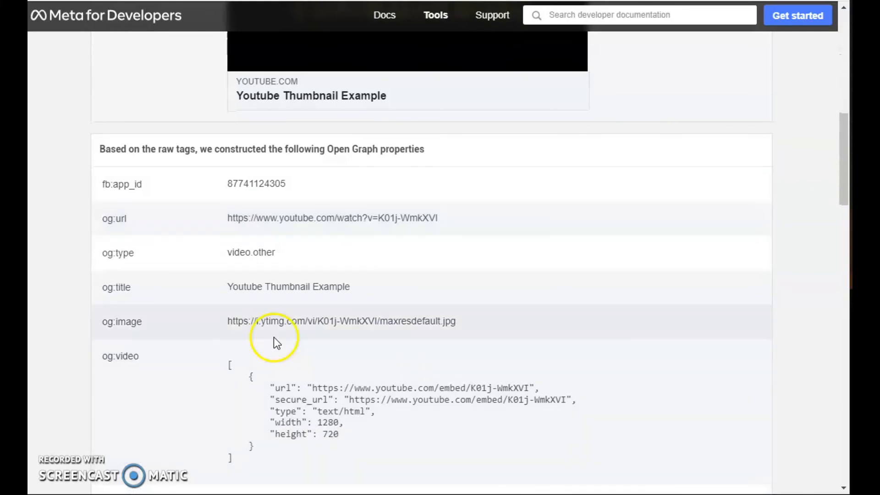
mouse_move(297, 301)
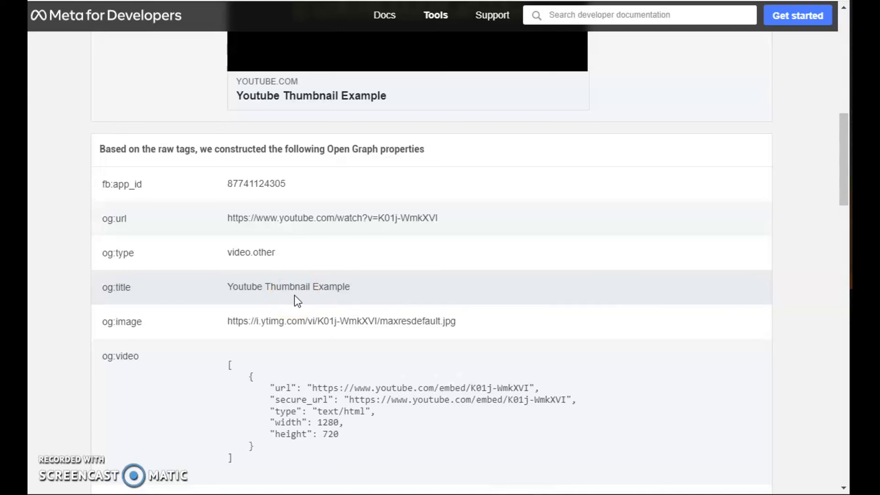
scroll(up, 3)
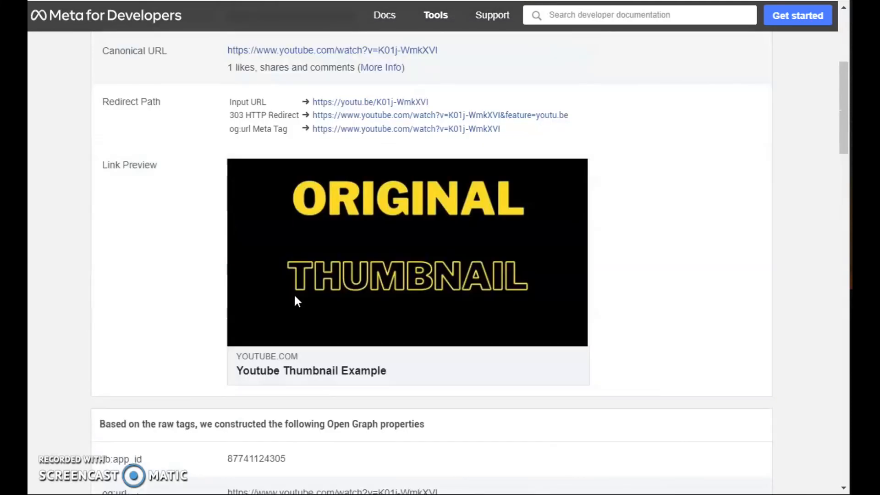
mouse_move(151, 166)
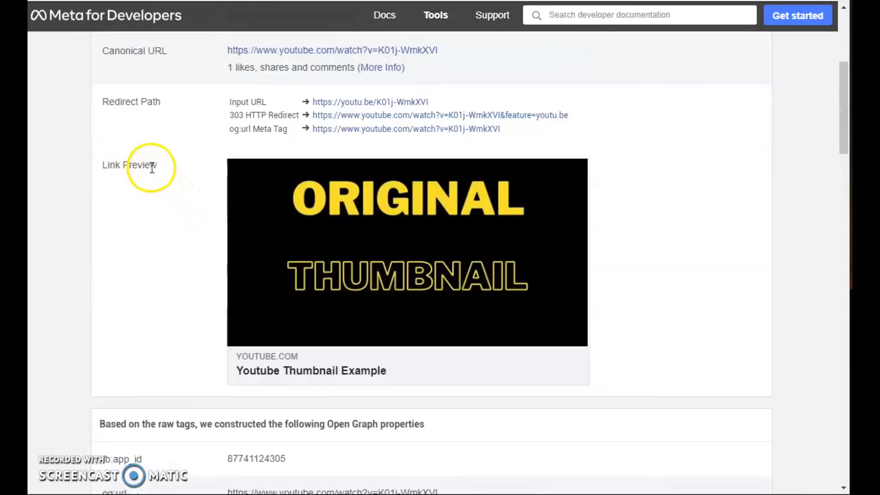
mouse_move(290, 228)
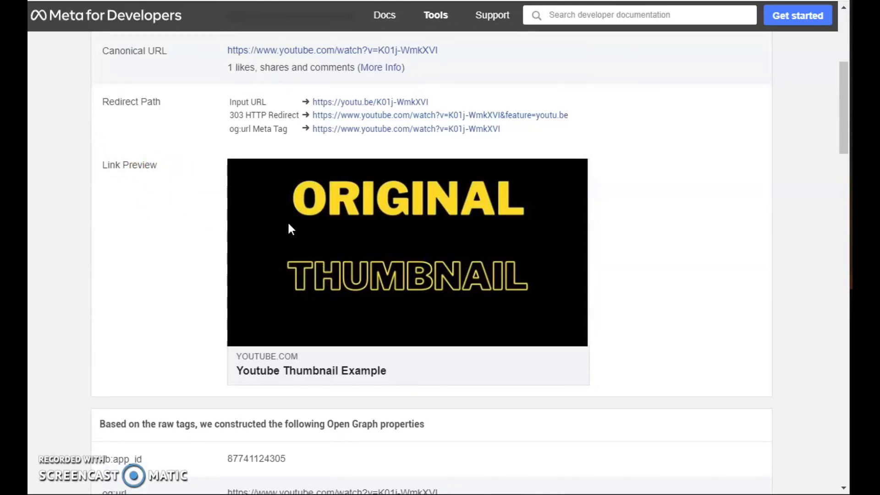